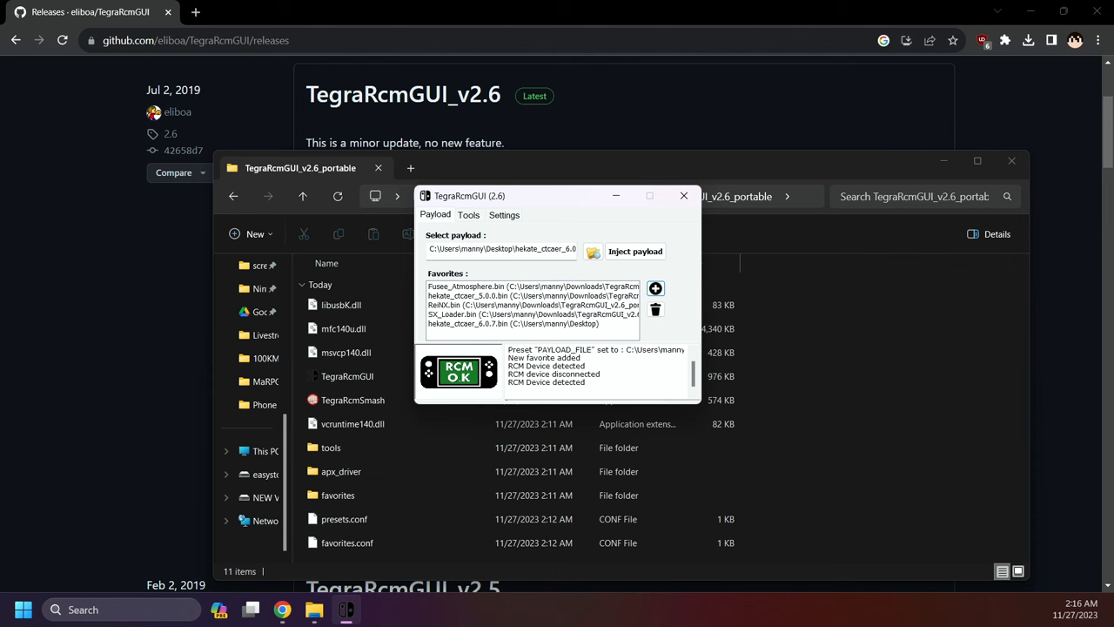
Step: Inject the hekate_ctcaer payload into the Switch in RCM mode
{"action": "left_click", "coordinate": [634, 251]}
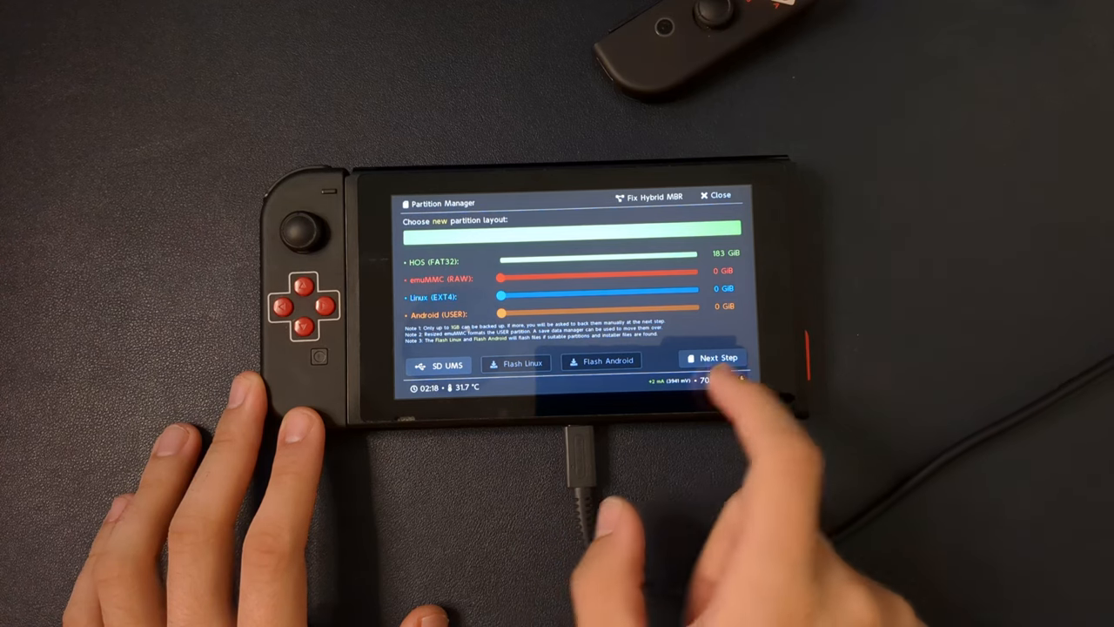
Step: Accept the layout with HOS FAT32 at full 183 GiB and advance to the next step
{"action": "left_click", "coordinate": [717, 357]}
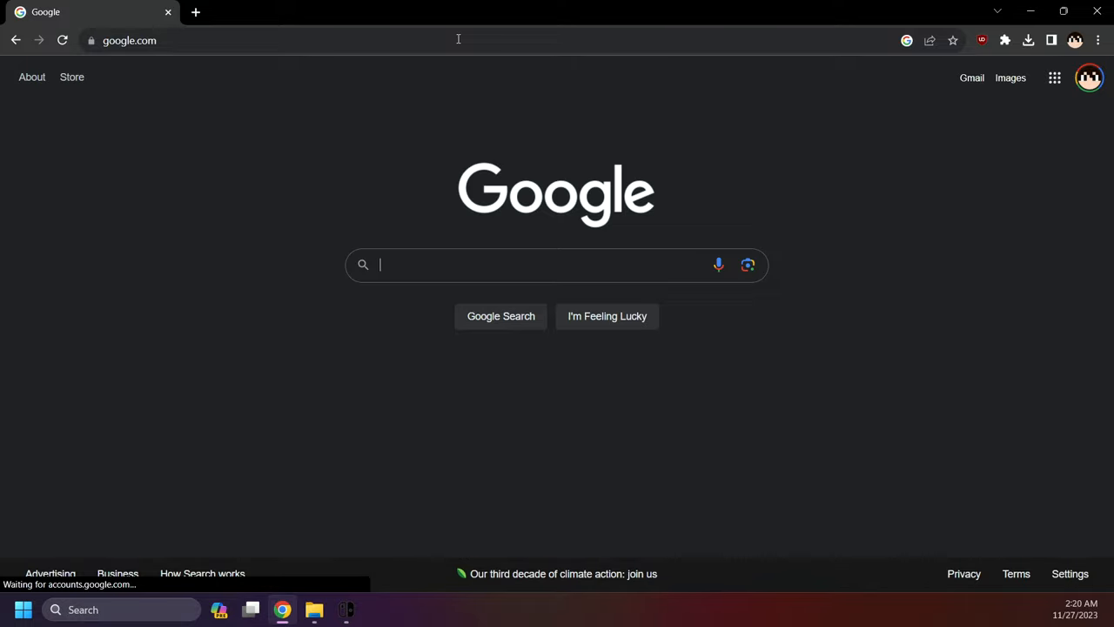
Step: Search Google for 'atmosphere switch' and open the Atmosphere-NX GitHub releases result
{"action": "type", "text": "atmosphere"}
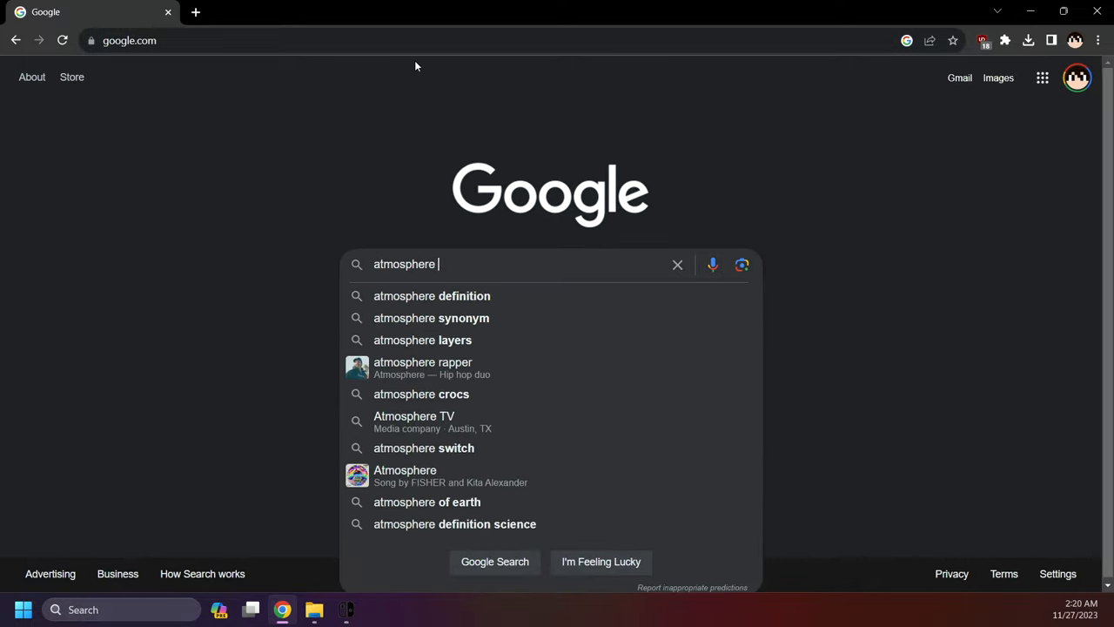
{"action": "left_click", "coordinate": [423, 447]}
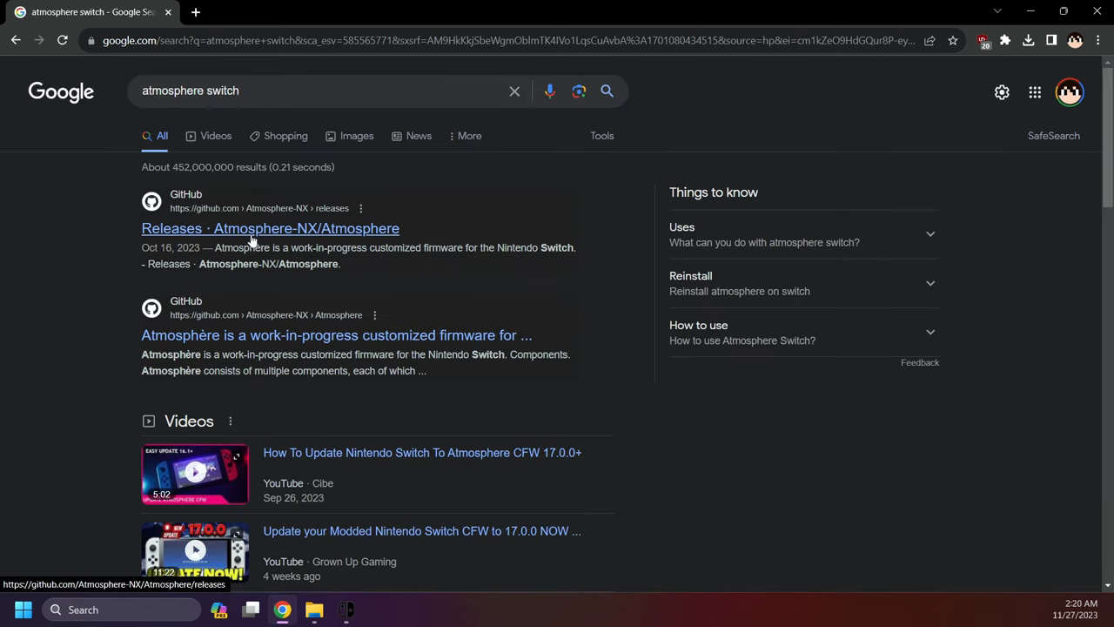
{"action": "left_click", "coordinate": [270, 228]}
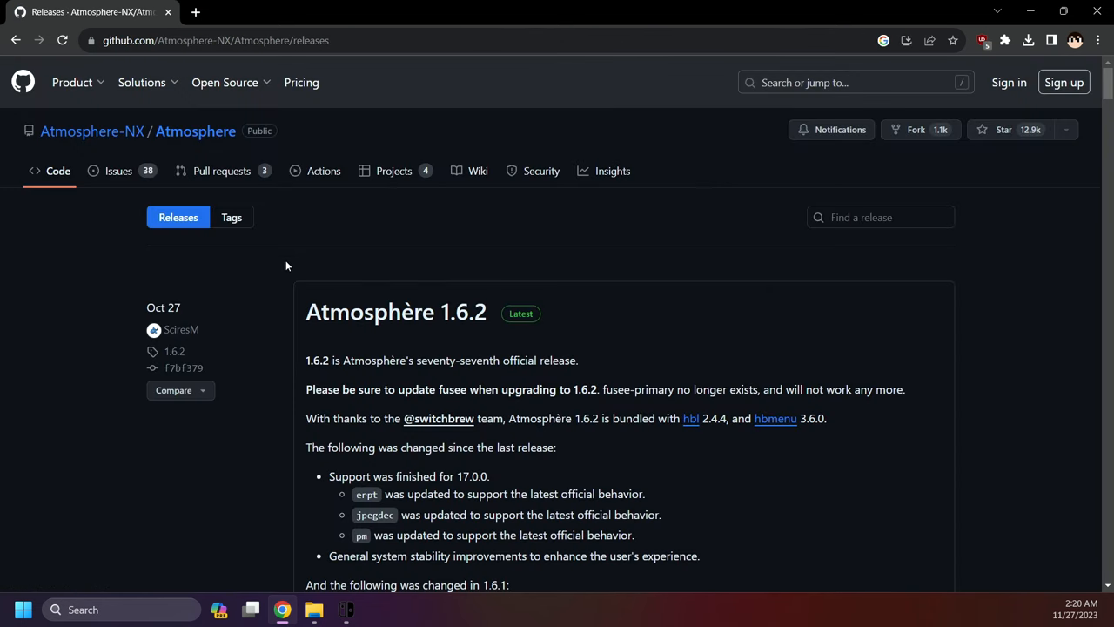
{"action": "mouse_move", "coordinate": [396, 311]}
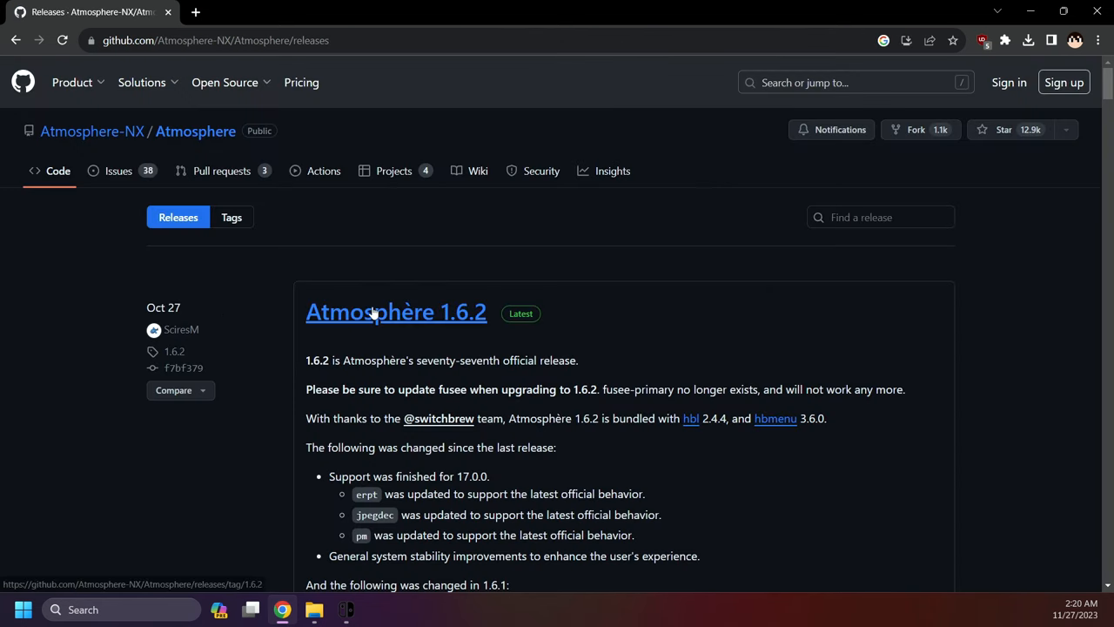
{"action": "mouse_move", "coordinate": [379, 315]}
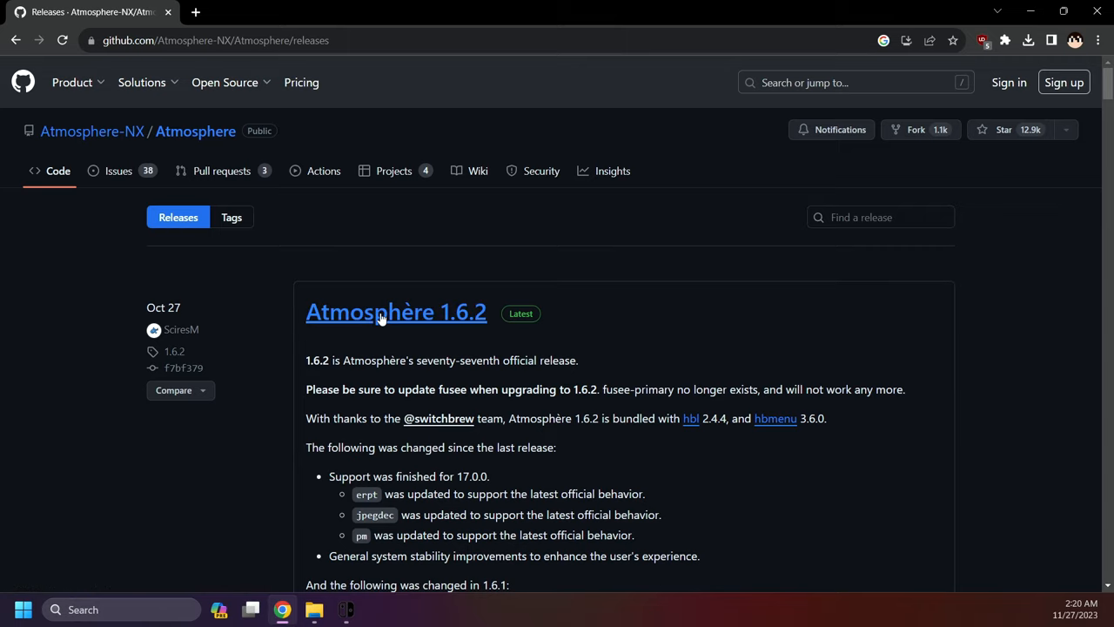
{"action": "mouse_move", "coordinate": [171, 344]}
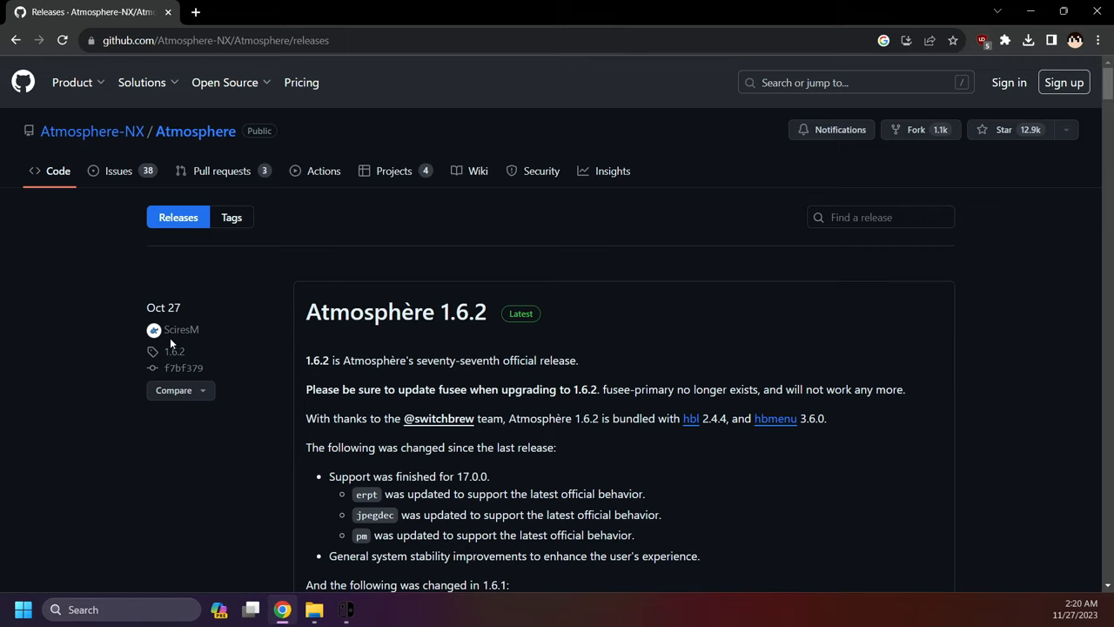
{"action": "mouse_move", "coordinate": [181, 329]}
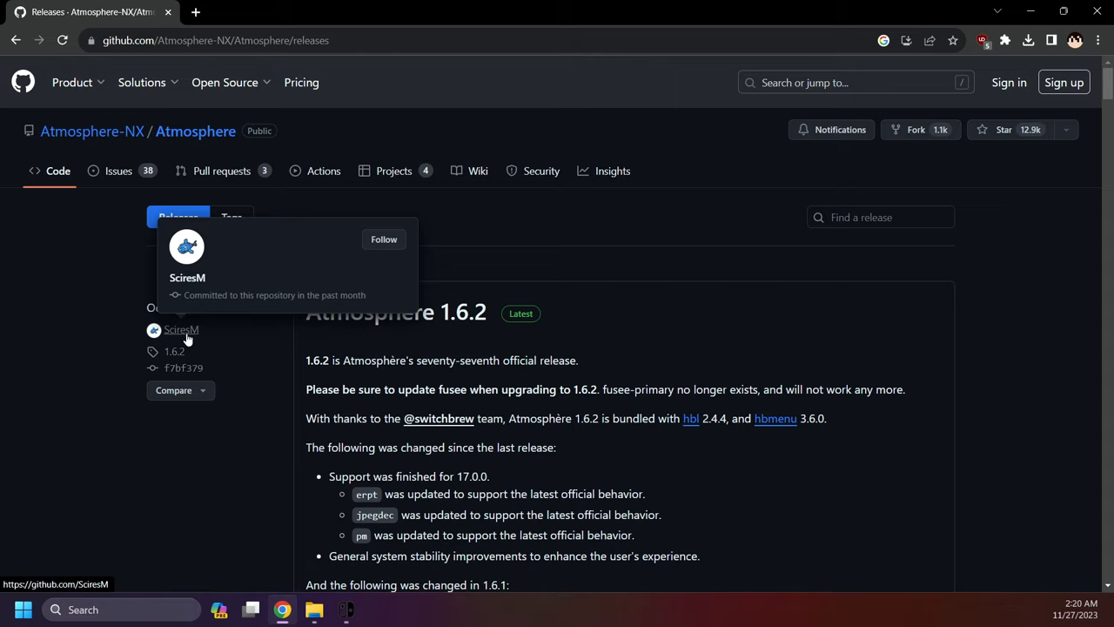
{"action": "mouse_move", "coordinate": [193, 340]}
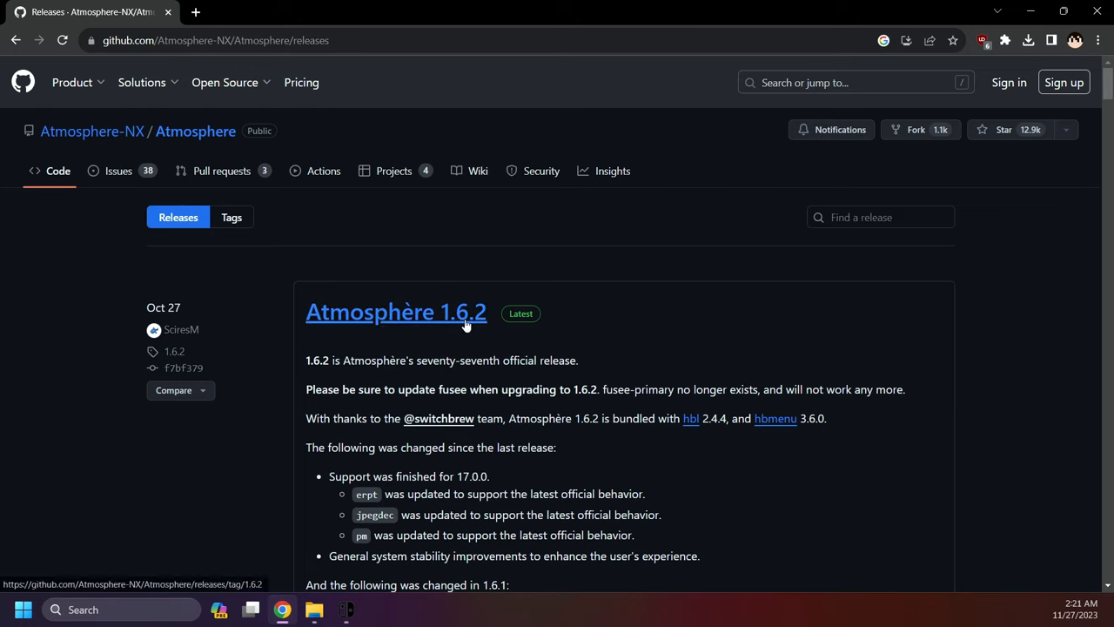
{"action": "mouse_move", "coordinate": [280, 331]}
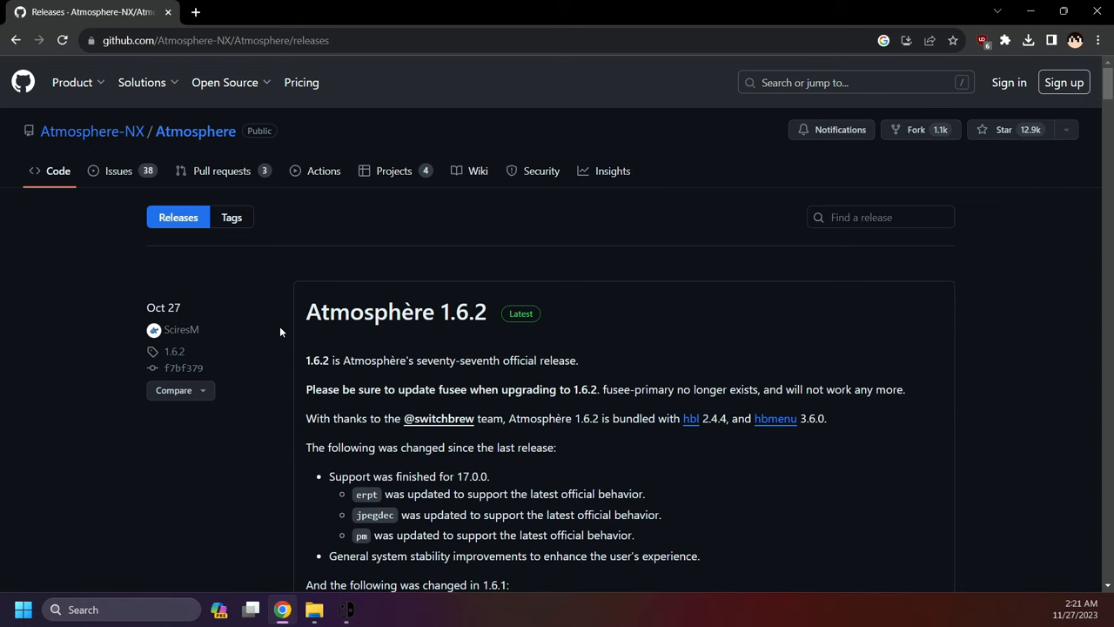
Step: Scroll to the Atmosphère 1.6.2 assets and download fusee.bin
{"action": "scroll", "scroll_direction": "down", "scroll_amount": 3}
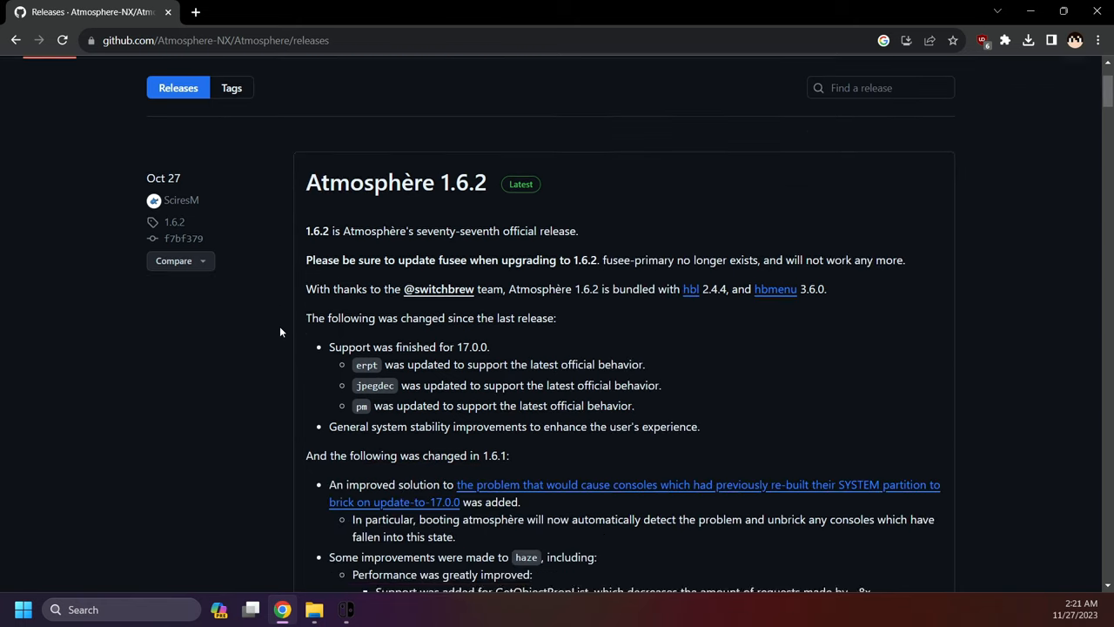
{"action": "scroll", "scroll_direction": "down", "scroll_amount": 3}
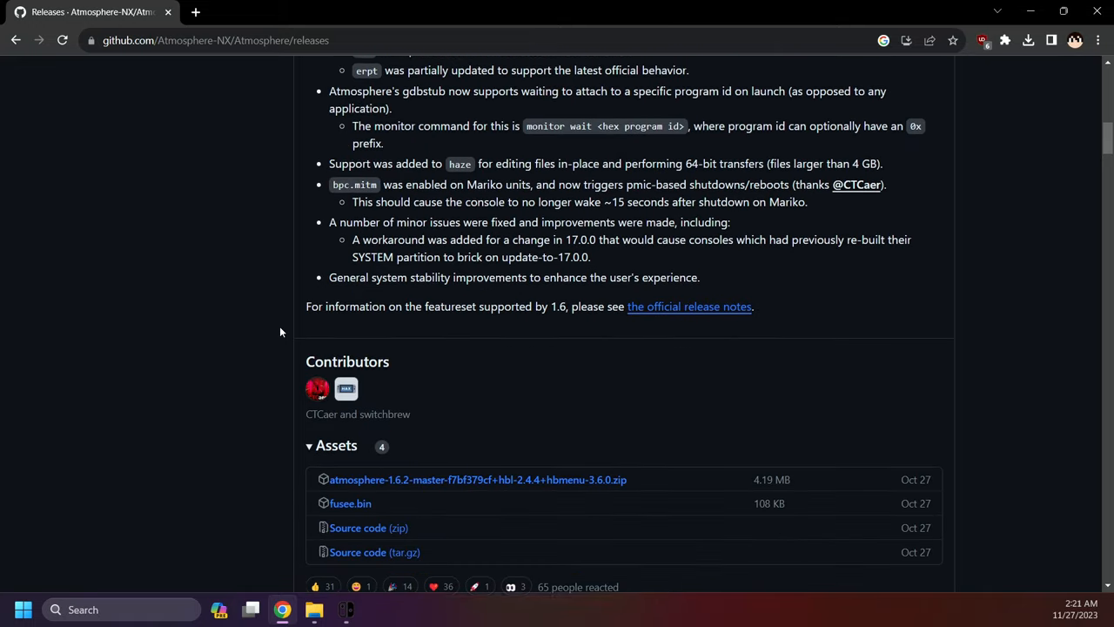
{"action": "scroll", "scroll_direction": "down", "scroll_amount": 3}
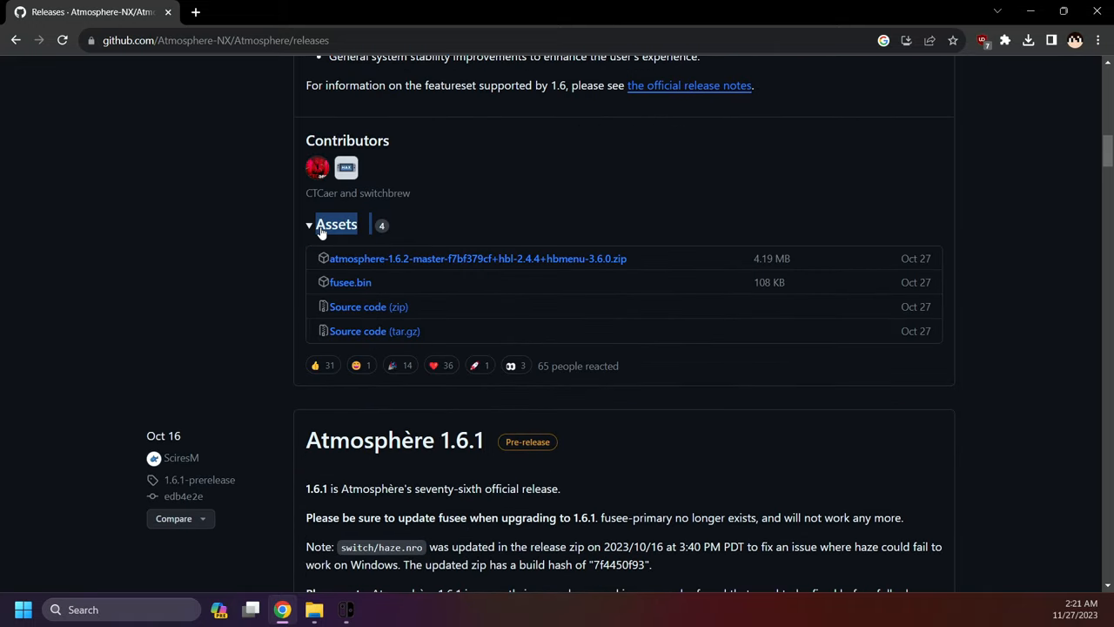
{"action": "mouse_move", "coordinate": [390, 258]}
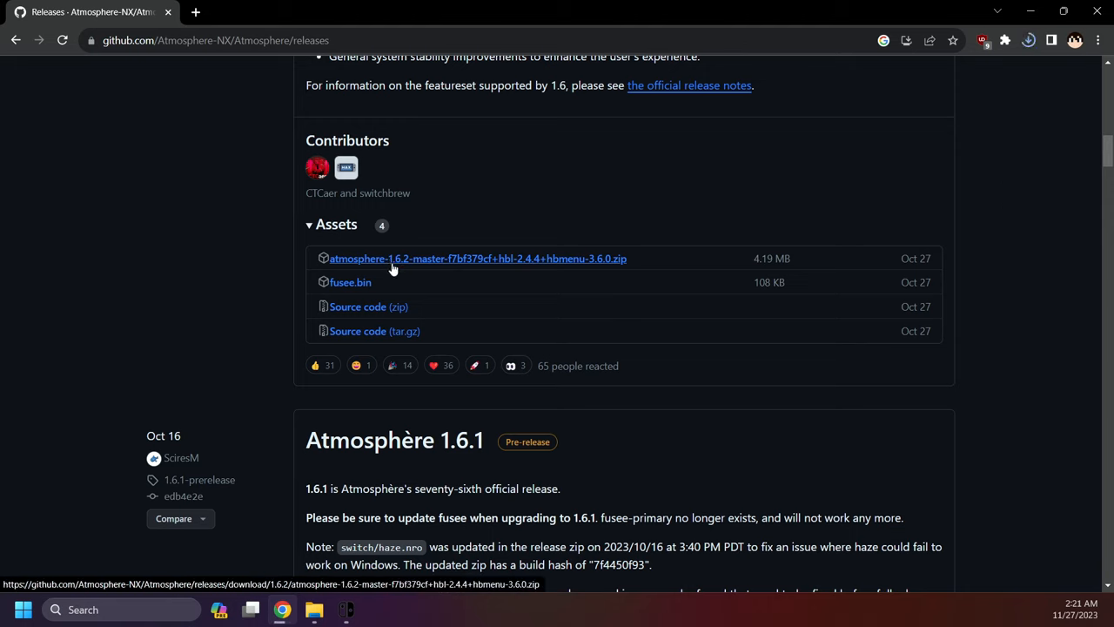
{"action": "left_click", "coordinate": [477, 258]}
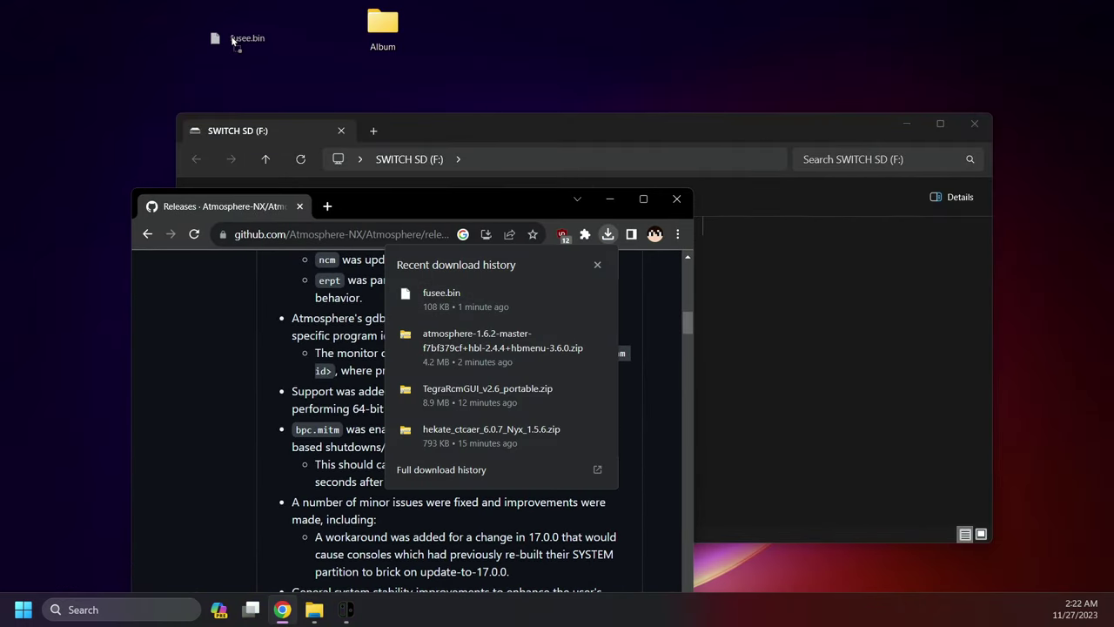
Step: Open the downloaded atmosphere-1.6.2 zip from Chrome's downloads list
{"action": "left_click", "coordinate": [244, 28]}
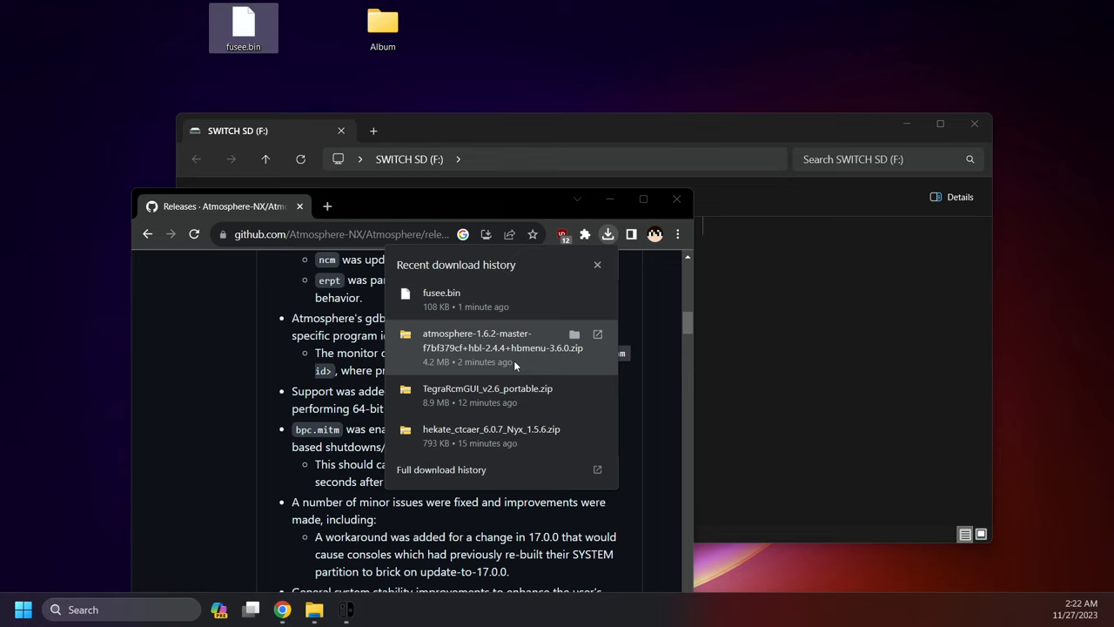
{"action": "left_click", "coordinate": [574, 333]}
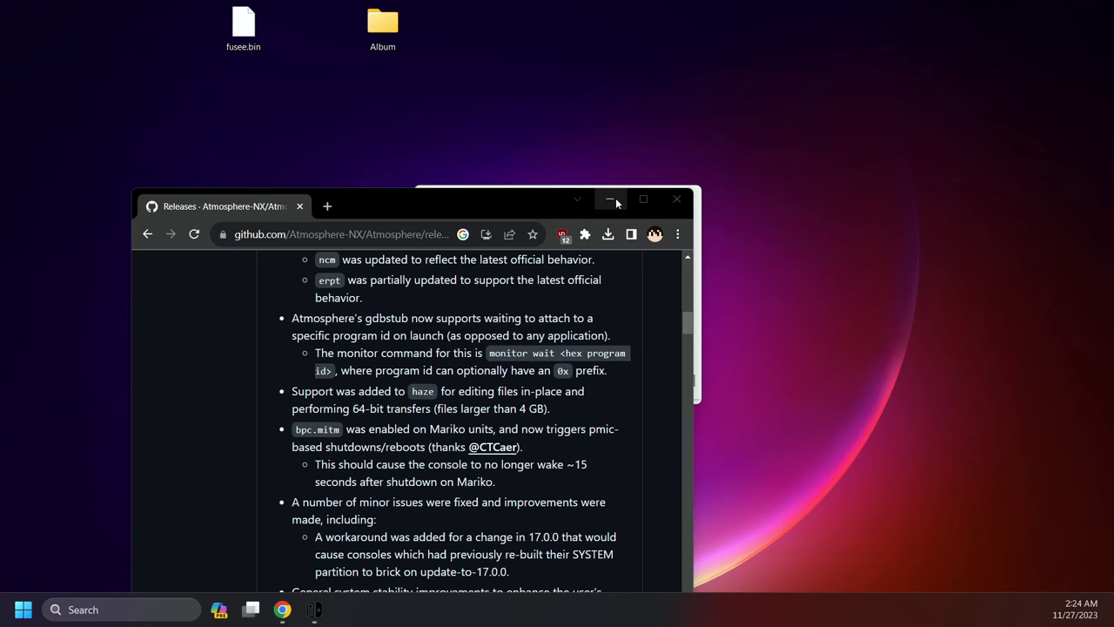
Step: Minimize Chrome and select the desktop fusee.bin as TegraRcmGUI's payload
{"action": "left_click", "coordinate": [610, 198]}
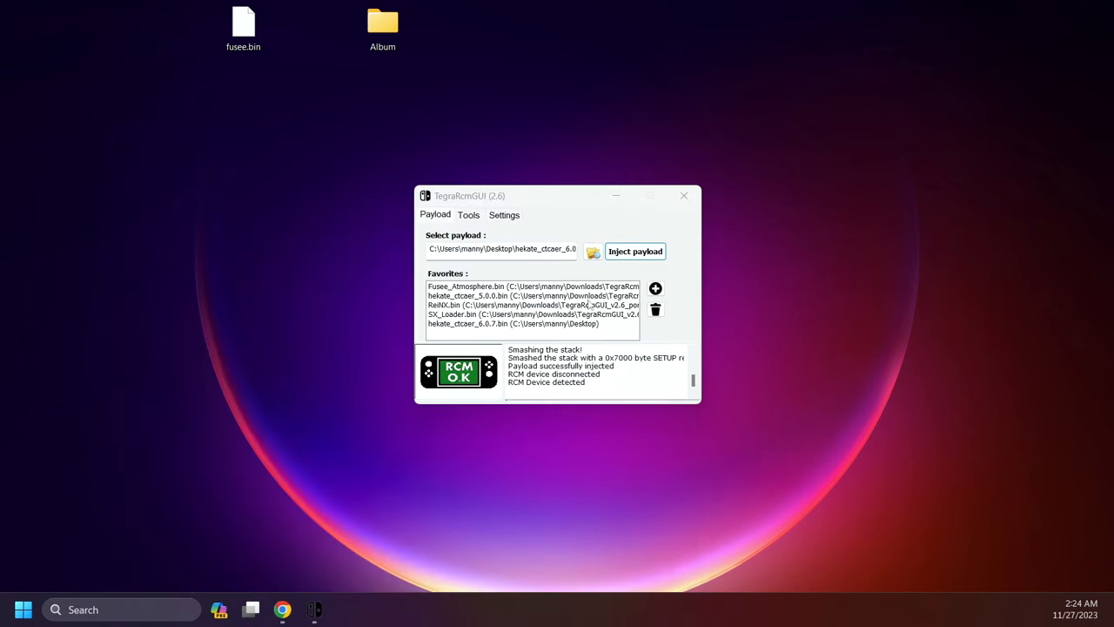
{"action": "left_click", "coordinate": [592, 252]}
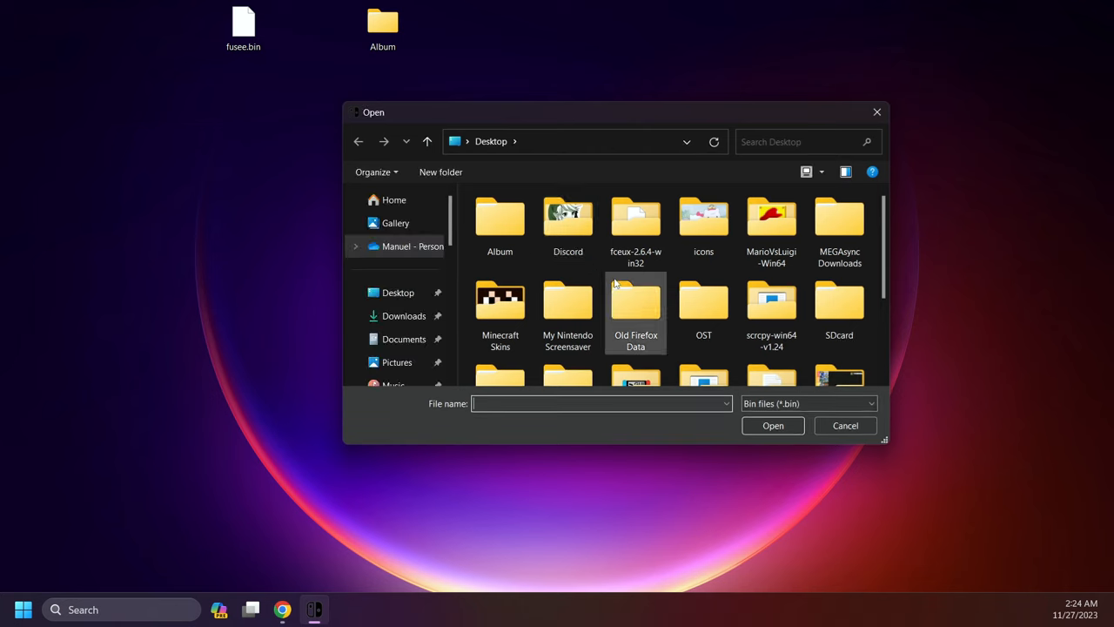
{"action": "scroll", "scroll_direction": "down", "scroll_amount": 3}
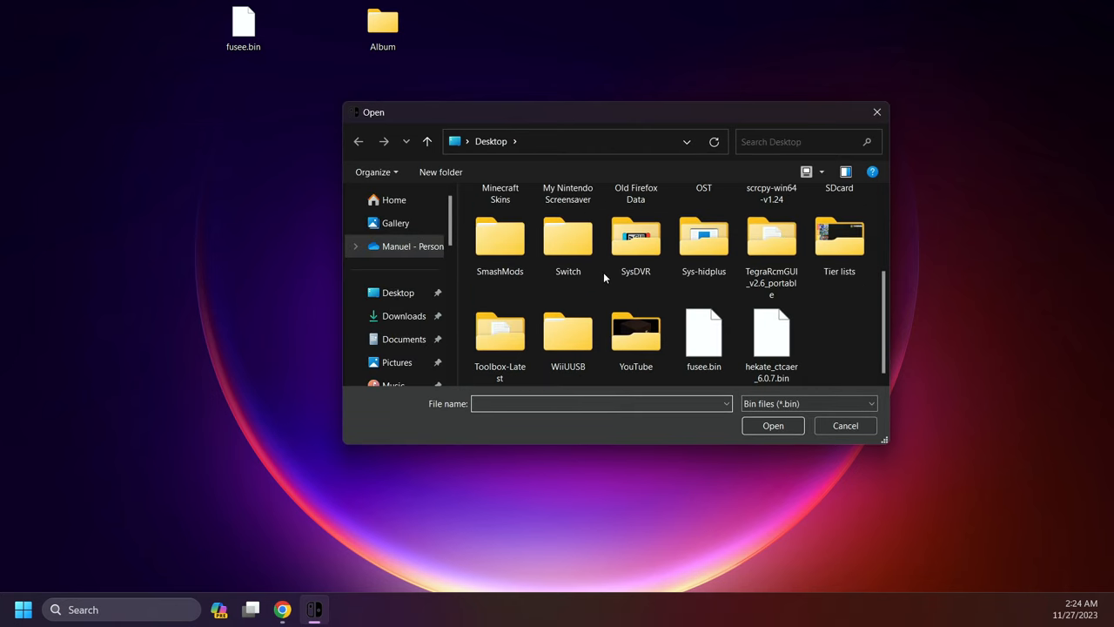
{"action": "left_click", "coordinate": [703, 335]}
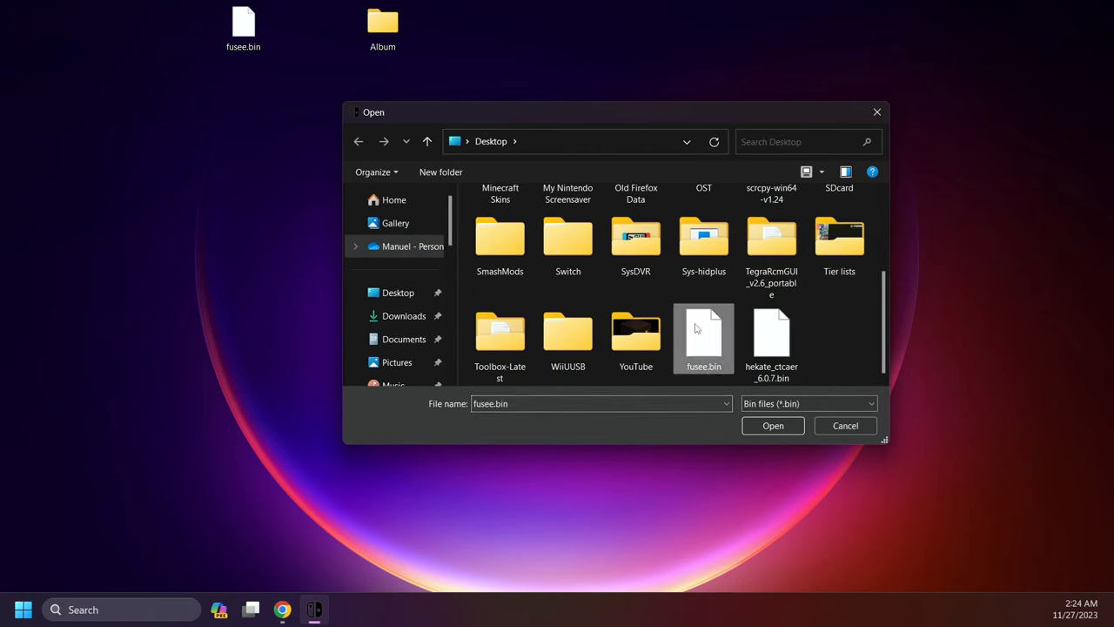
{"action": "left_click", "coordinate": [772, 426]}
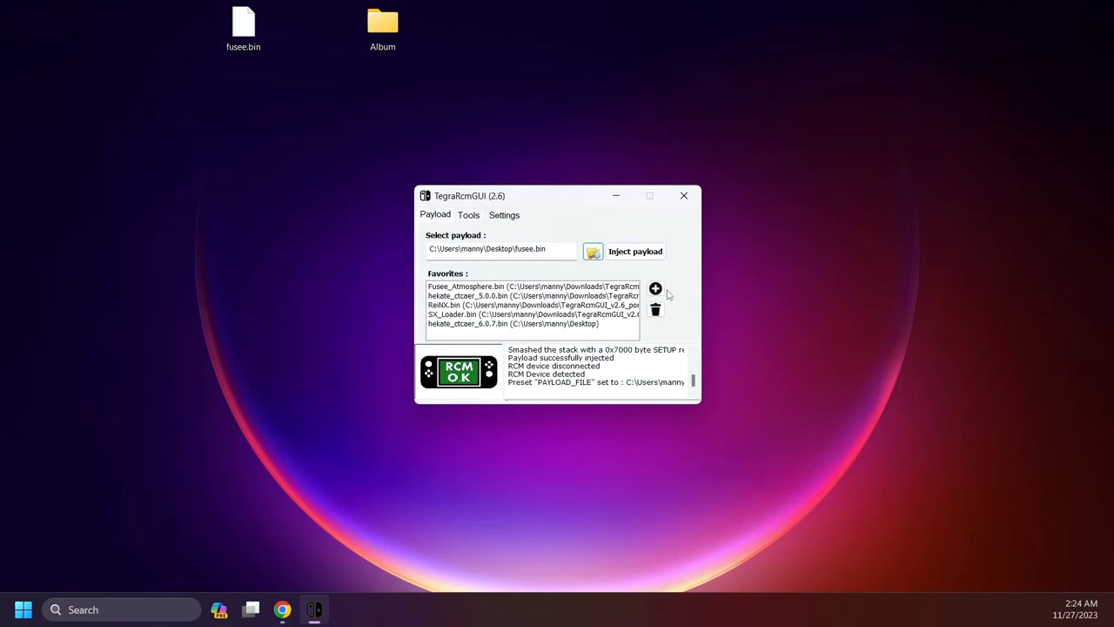